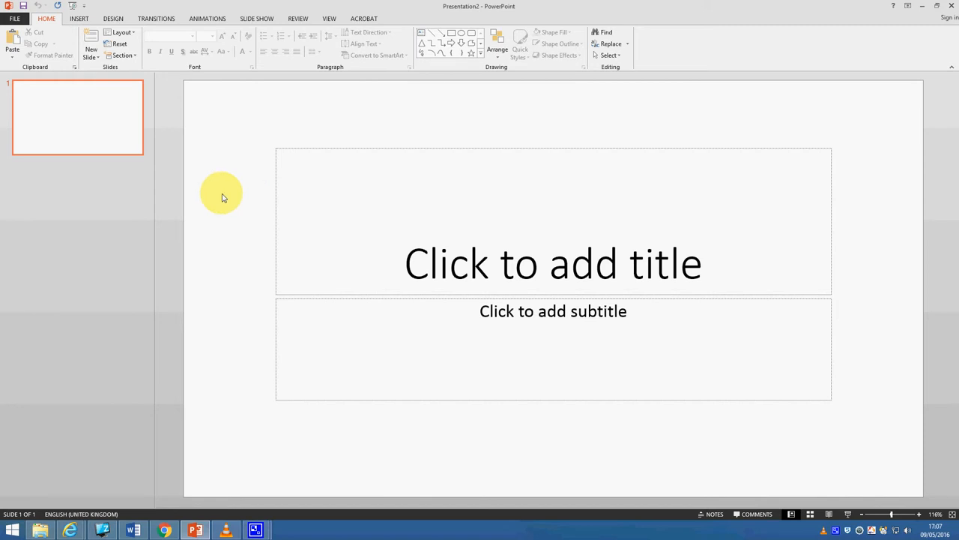
mouse_move(213, 203)
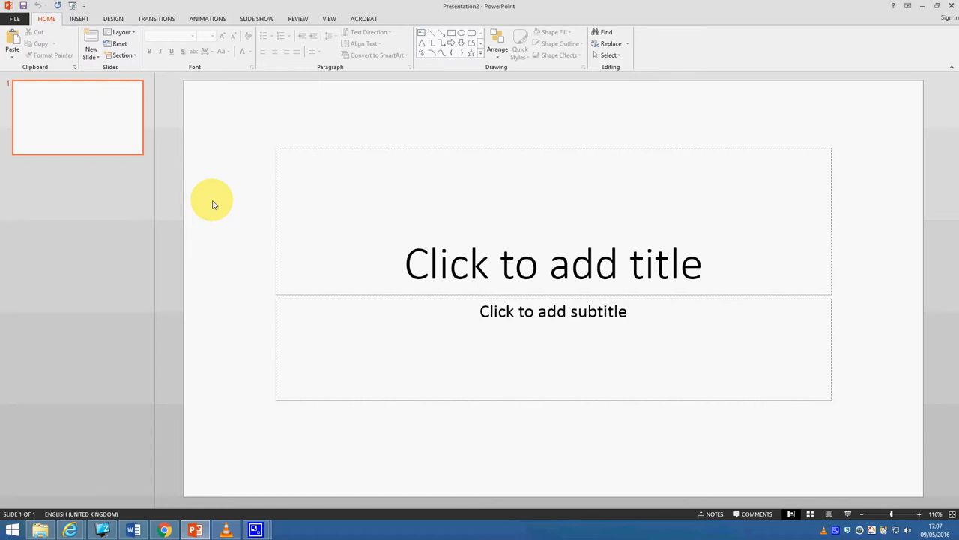
mouse_move(213, 199)
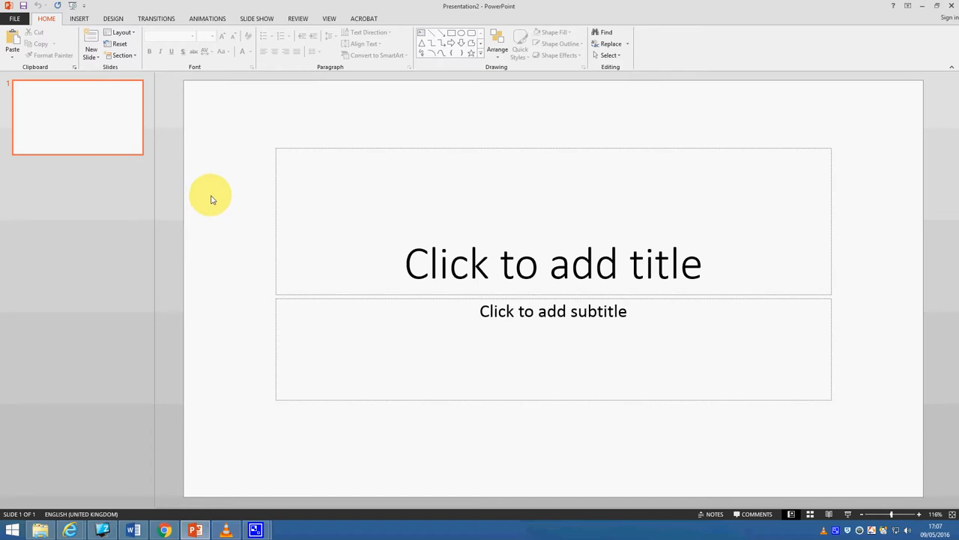
Show the Insert ribbon commands for adding media to the slide
left_click(79, 18)
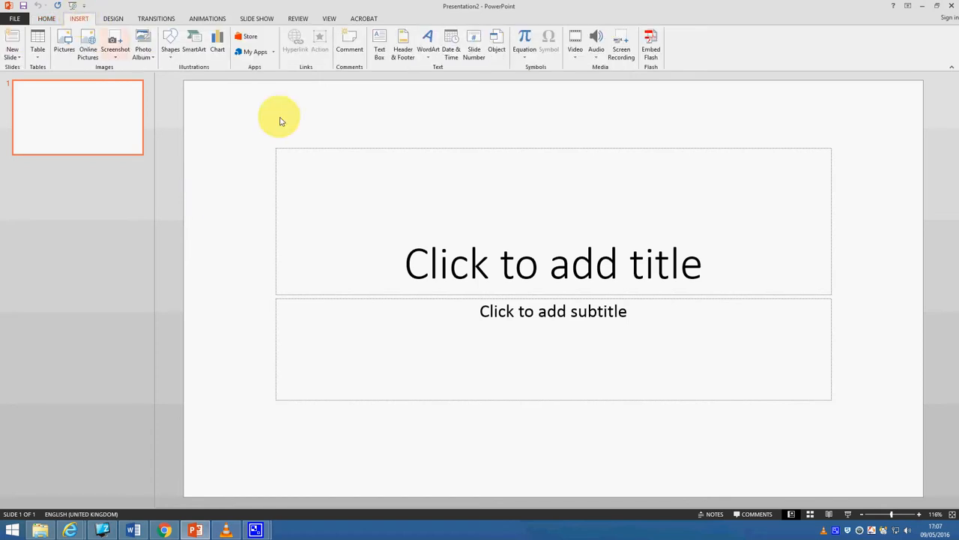
mouse_move(621, 42)
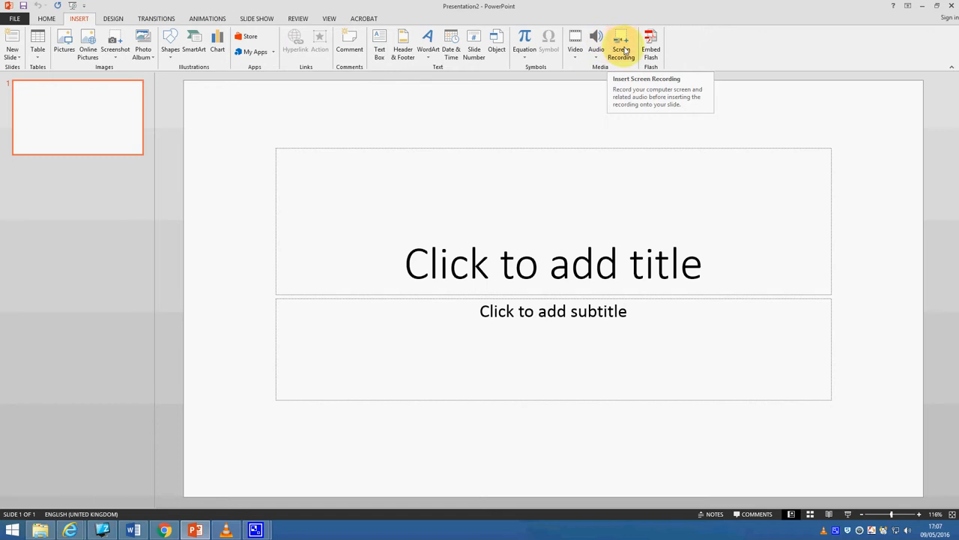
Start a Screen Recording of the desktop for slide 1
left_click(621, 45)
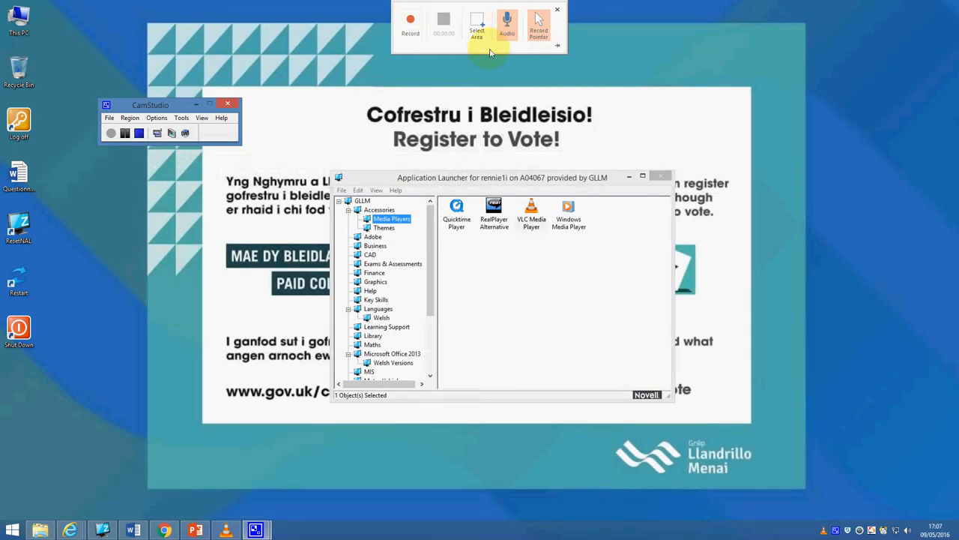
mouse_move(471, 81)
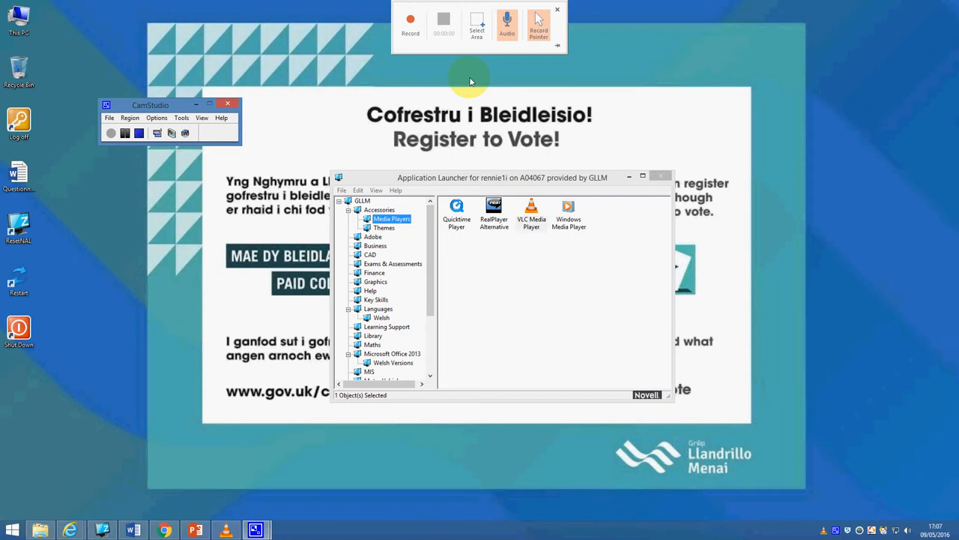
mouse_move(432, 78)
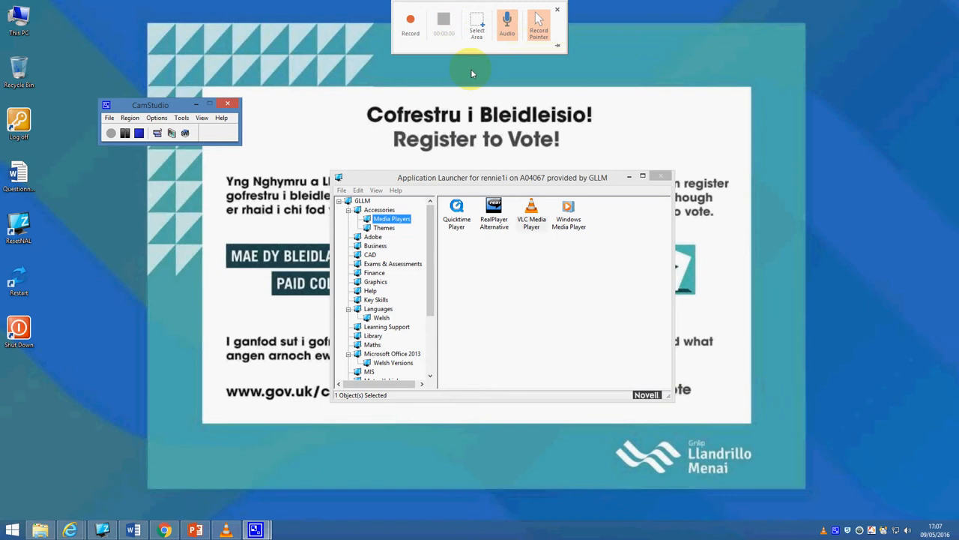
mouse_move(579, 135)
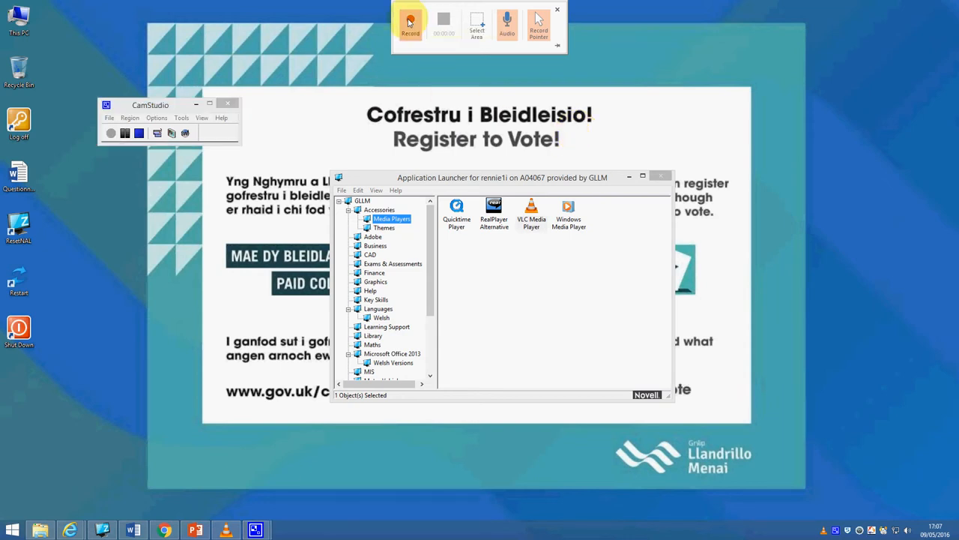
left_click(410, 24)
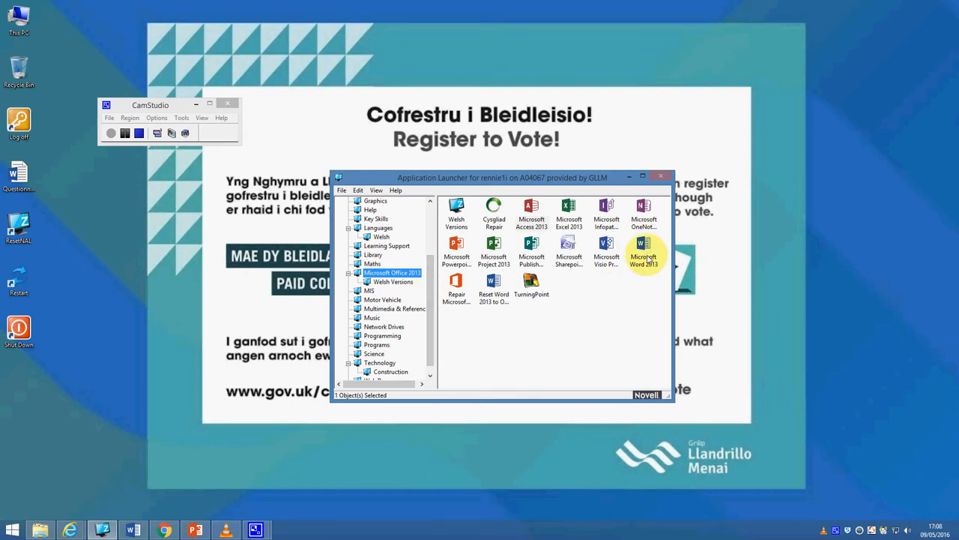
mouse_move(526, 317)
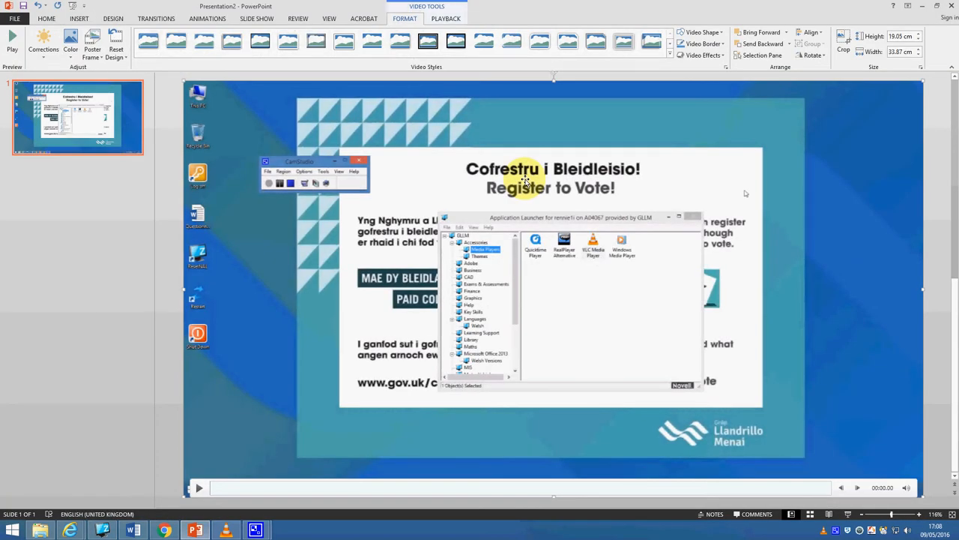
mouse_move(315, 328)
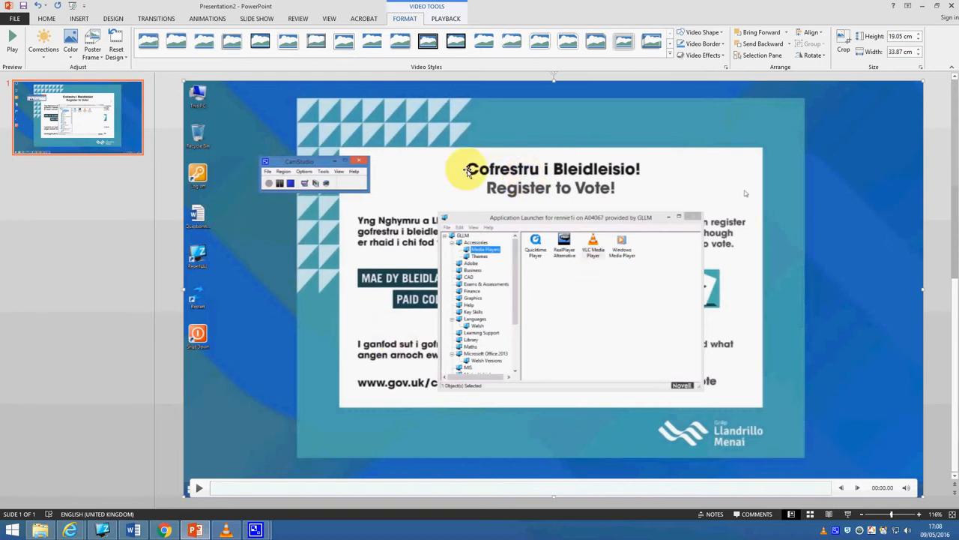
mouse_move(539, 222)
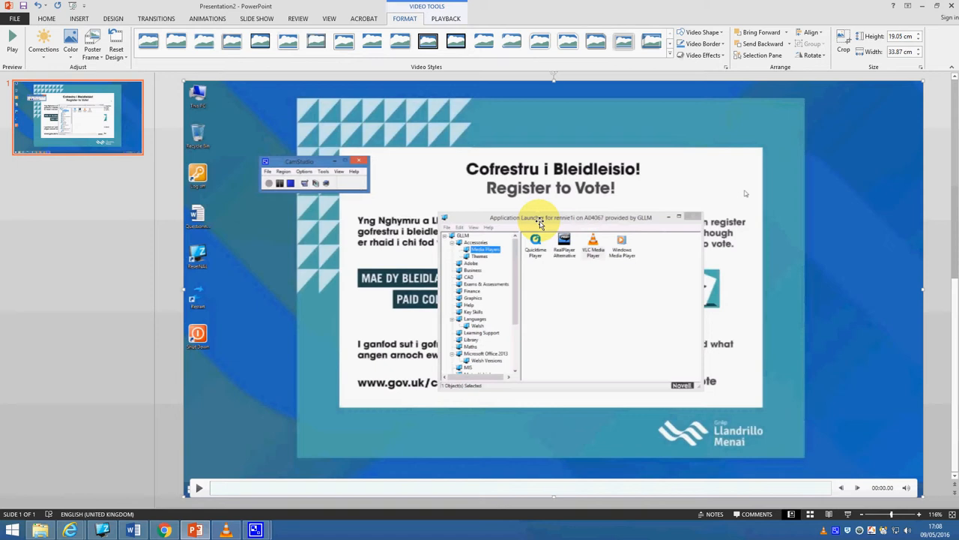
mouse_move(465, 147)
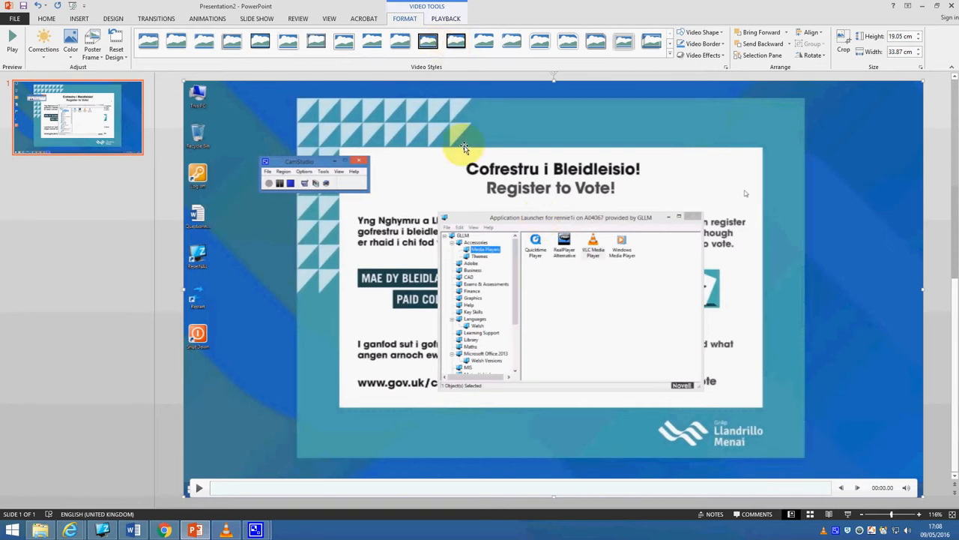
mouse_move(446, 18)
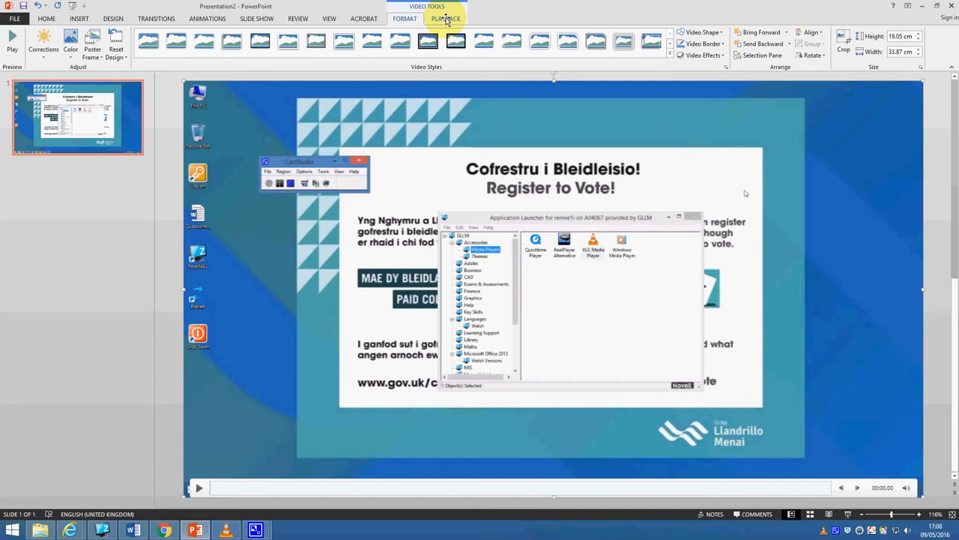
Trim the slide 1 video to about 2.5–17 seconds, then close without keeping the trim
left_click(447, 18)
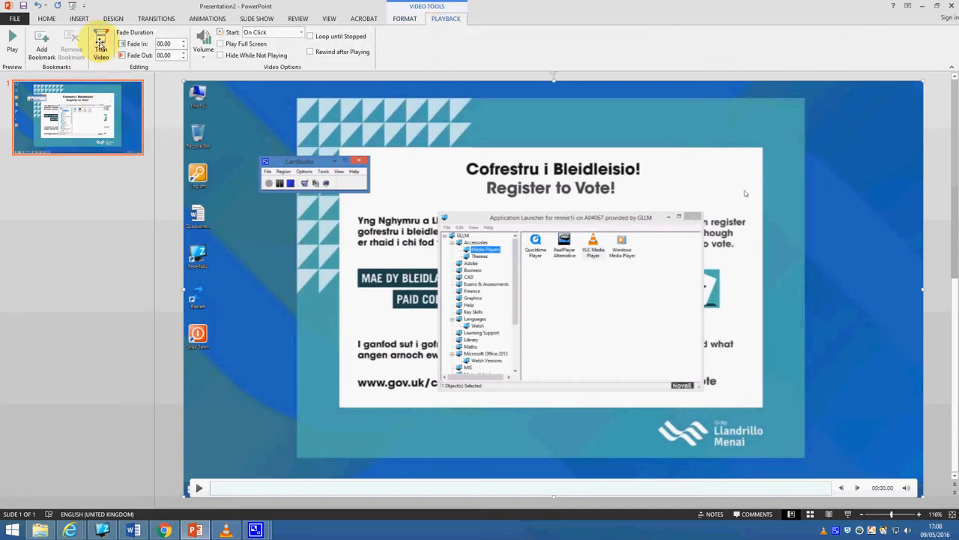
mouse_move(102, 46)
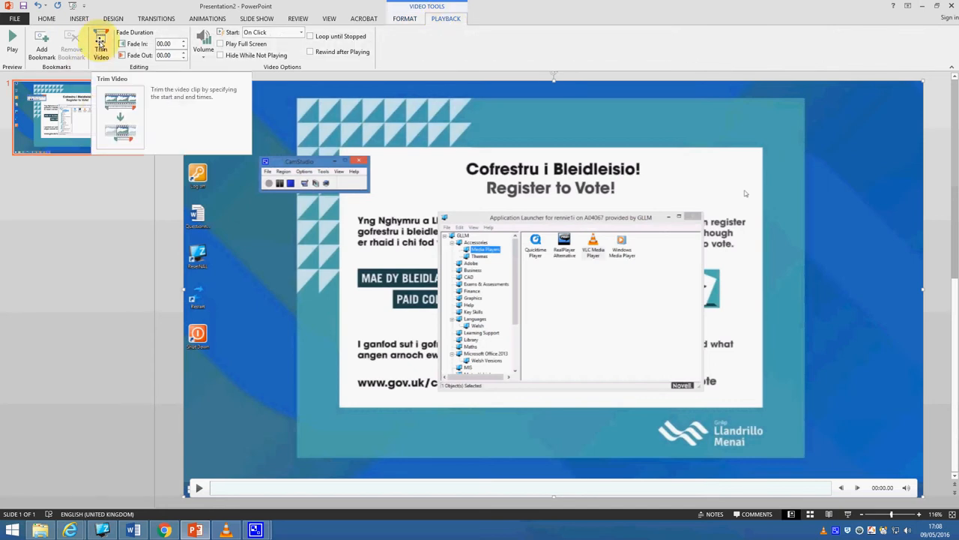
left_click(102, 45)
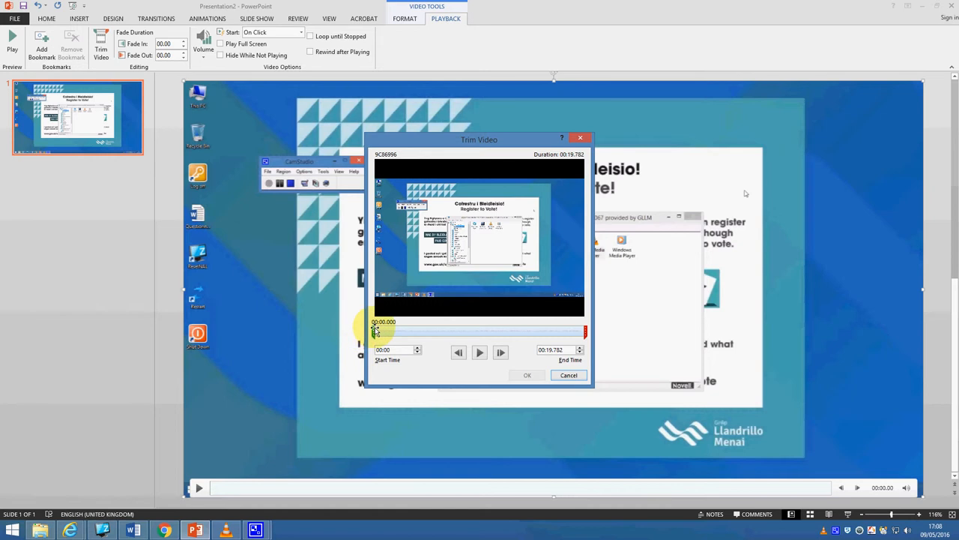
left_click_drag(374, 332, 402, 331)
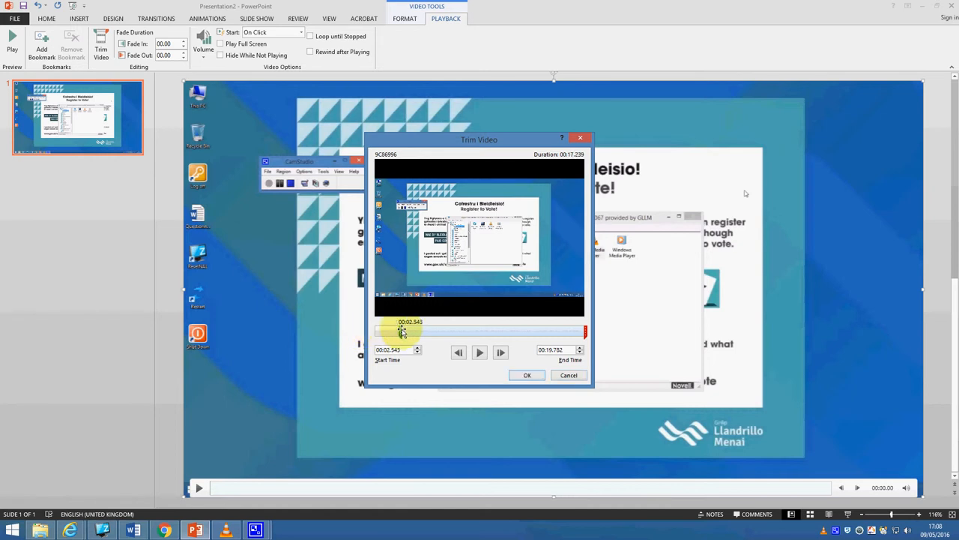
left_click_drag(585, 331, 557, 331)
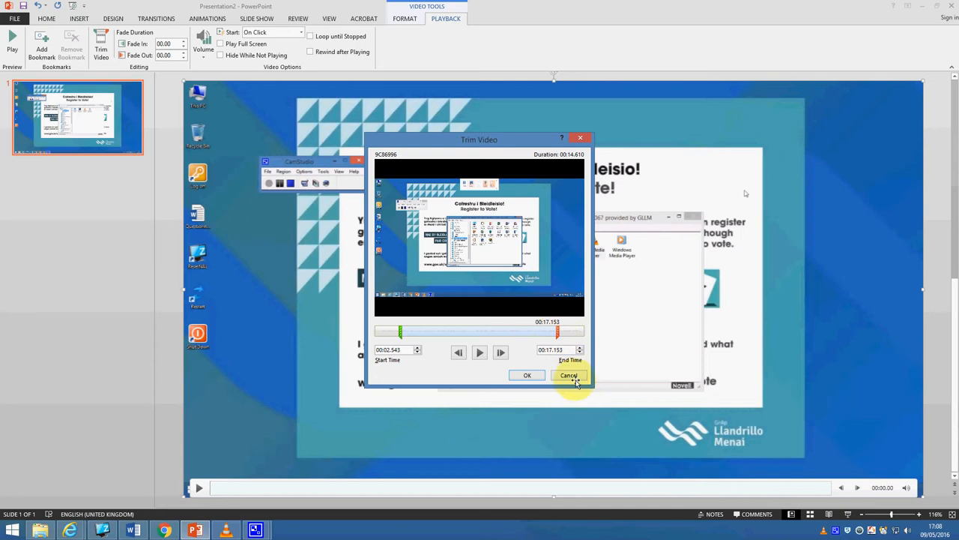
left_click(568, 374)
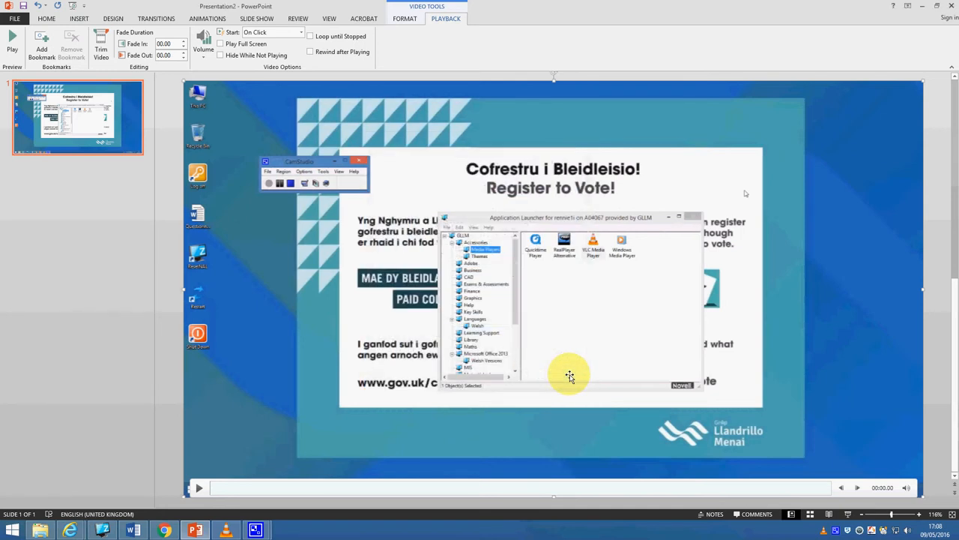
mouse_move(448, 195)
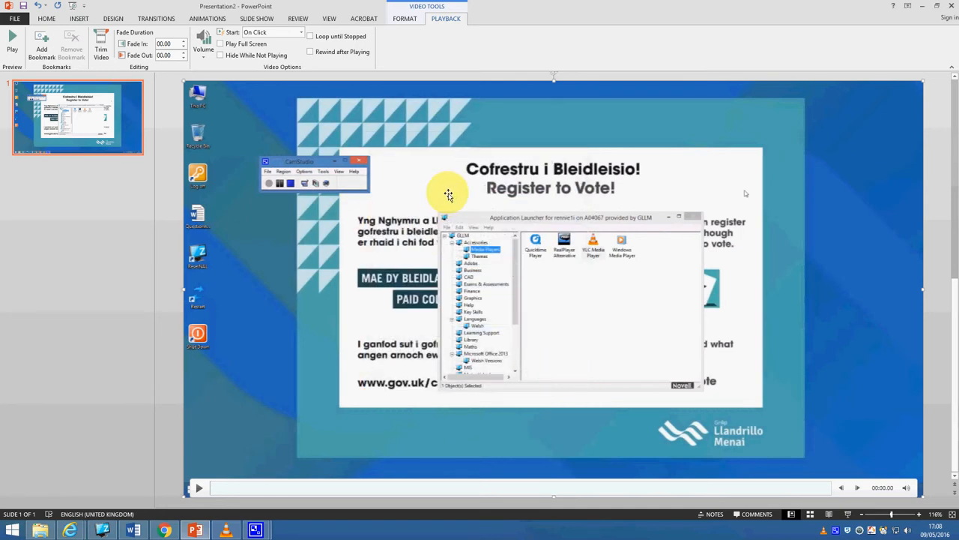
mouse_move(486, 153)
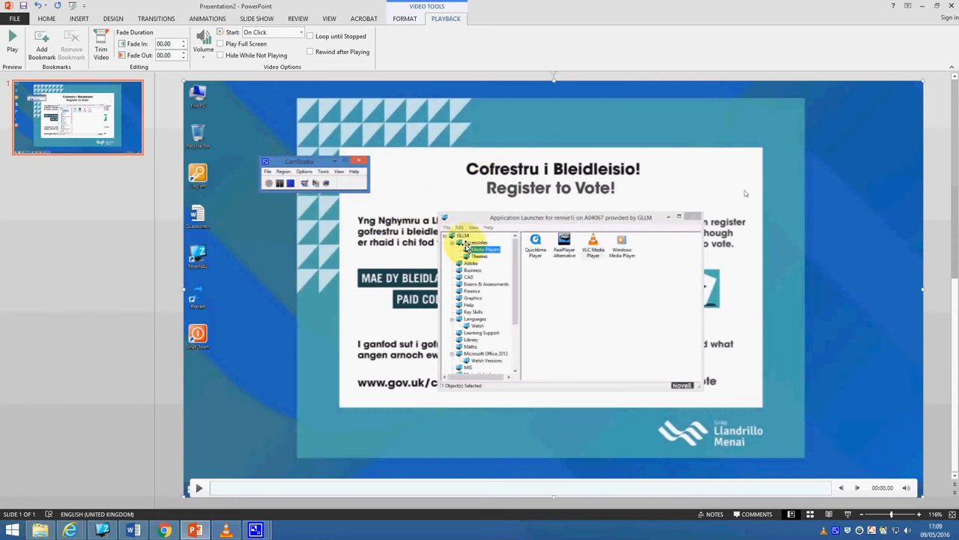
mouse_move(442, 225)
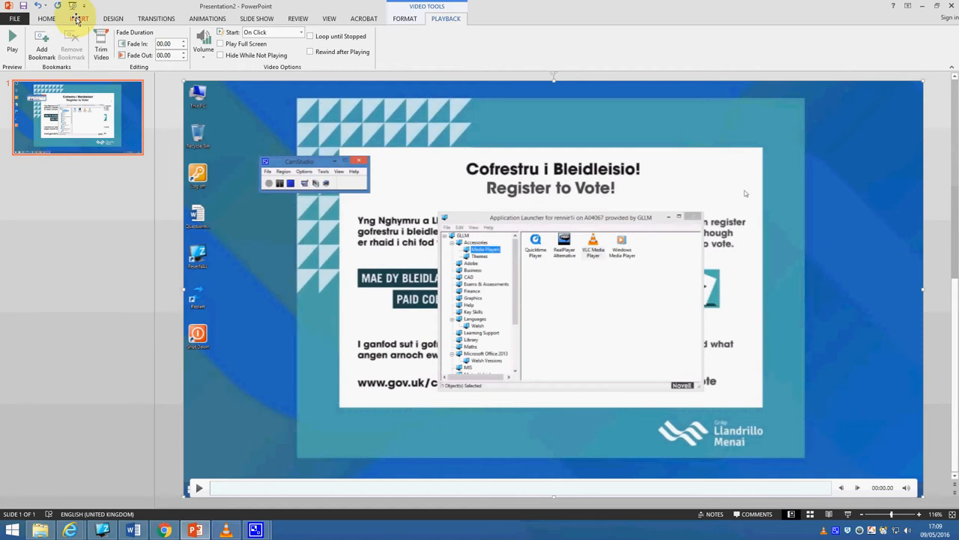
Add a new slide with the Blank layout after slide 1
left_click(80, 18)
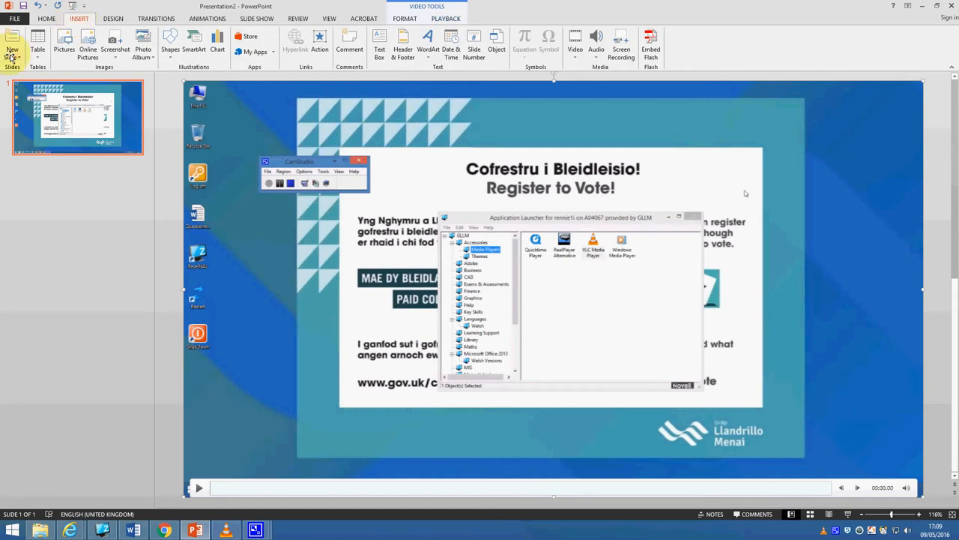
left_click(12, 46)
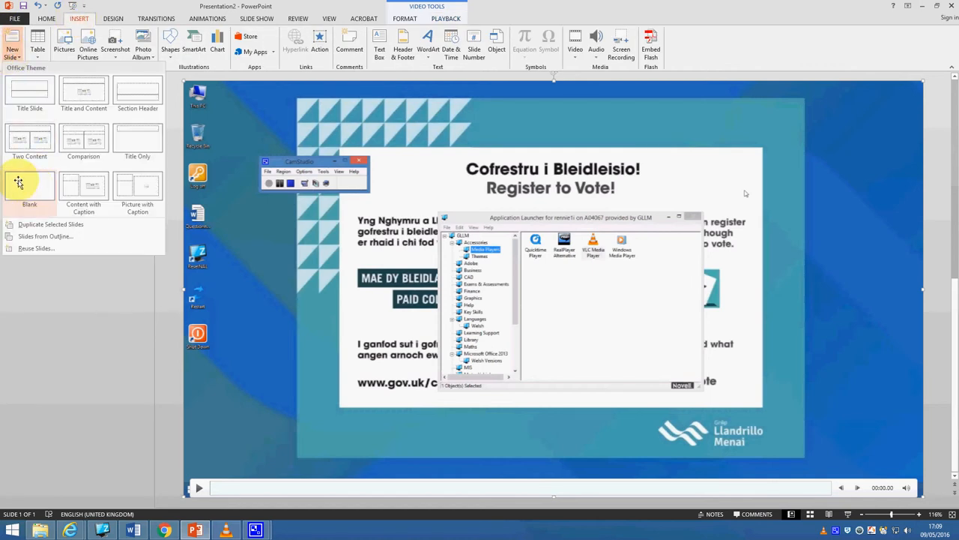
left_click(30, 183)
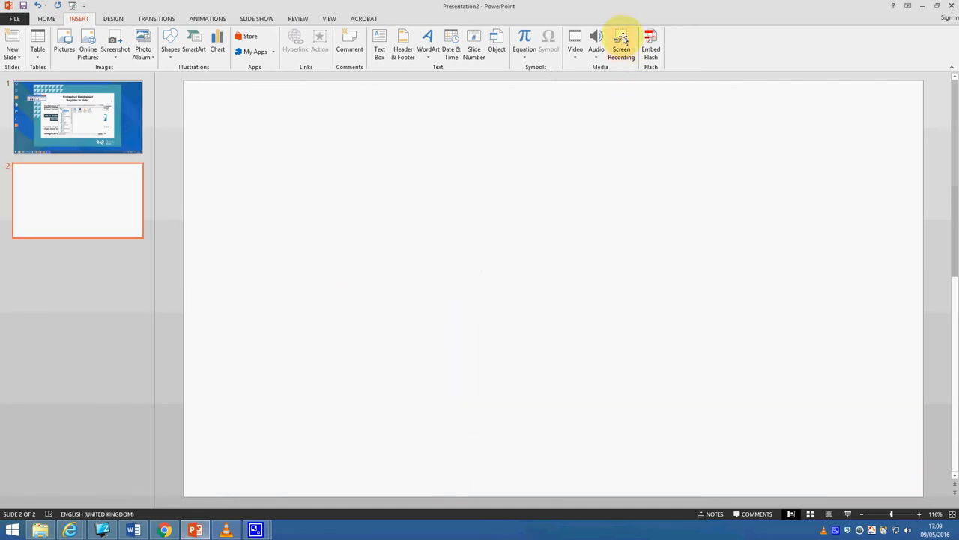
mouse_move(622, 42)
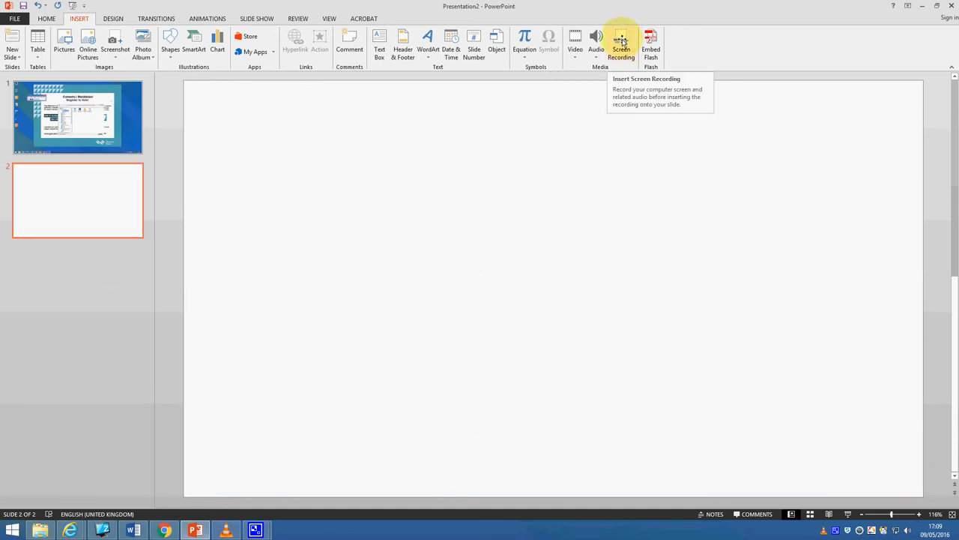
Start a second Screen Recording of the desktop for slide 2
left_click(620, 42)
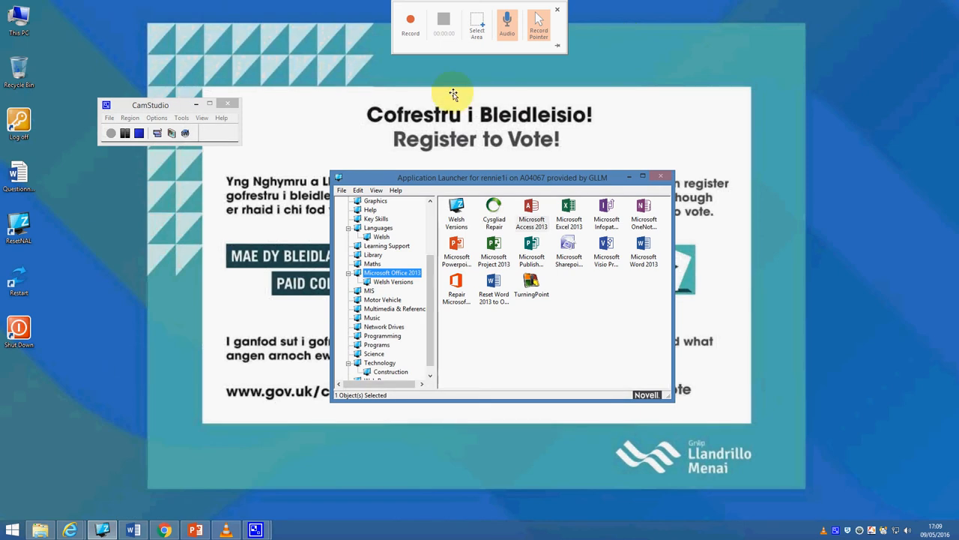
left_click(410, 21)
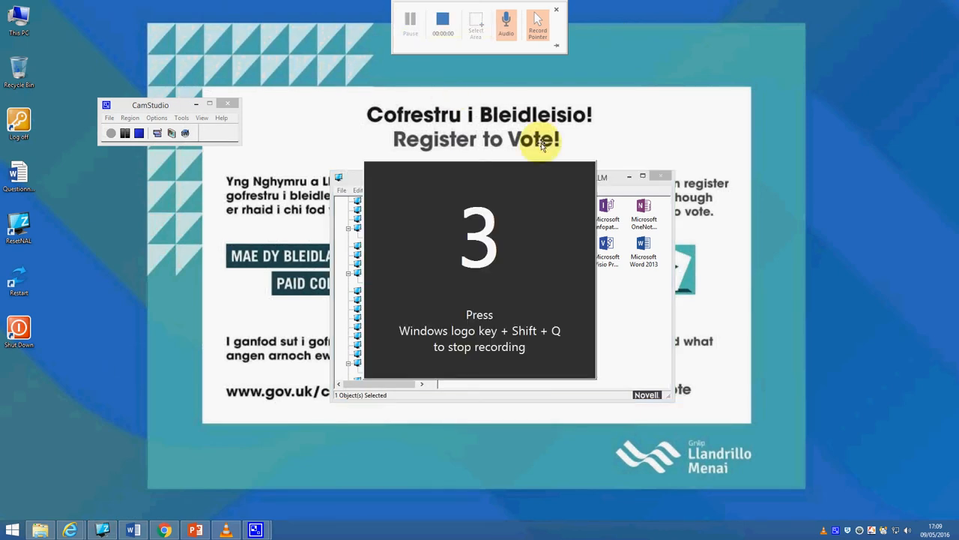
mouse_move(721, 154)
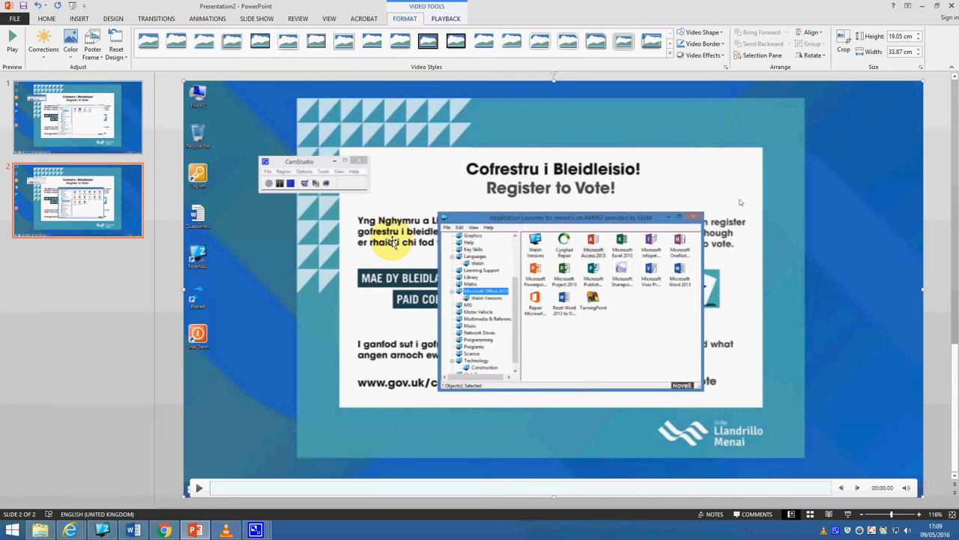
mouse_move(459, 180)
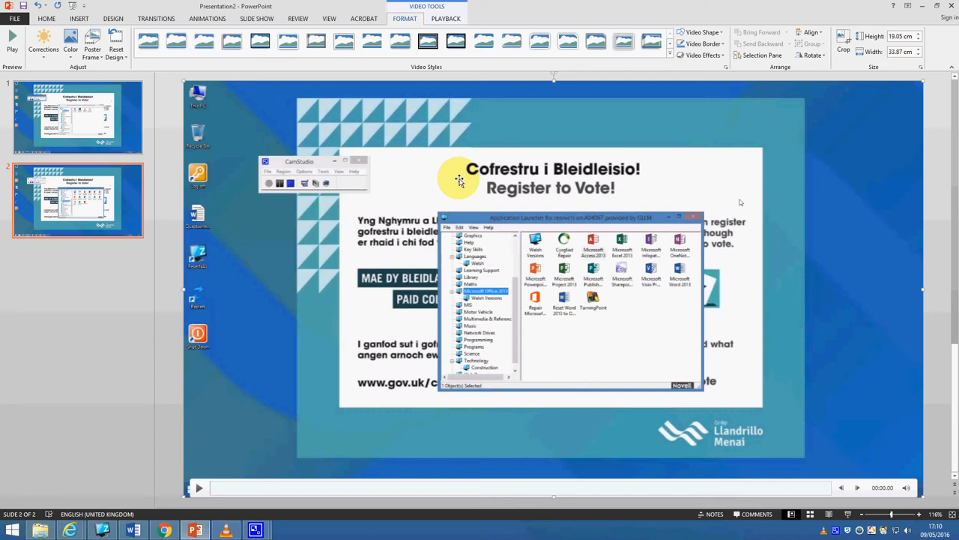
Check the slide 2 video's playback settings, then go to the File save options
left_click(445, 18)
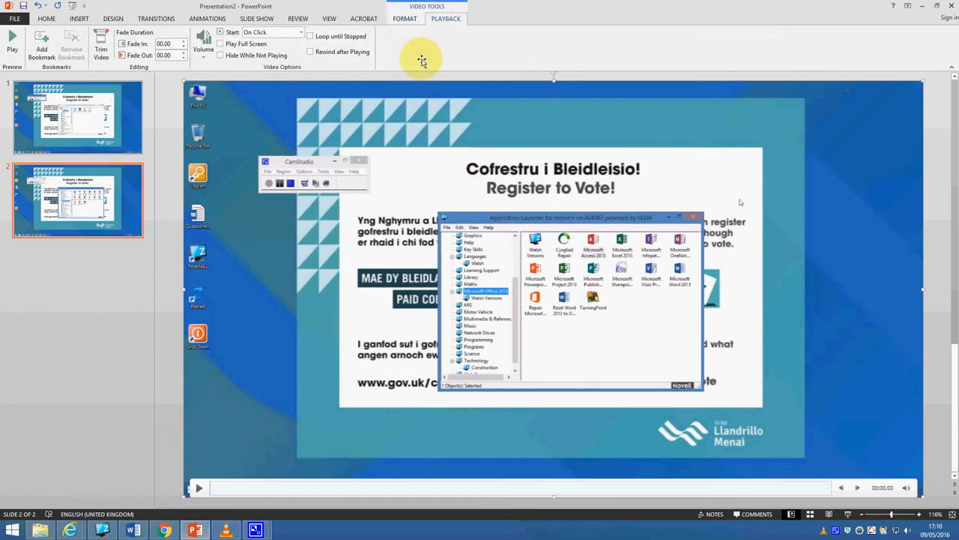
mouse_move(102, 45)
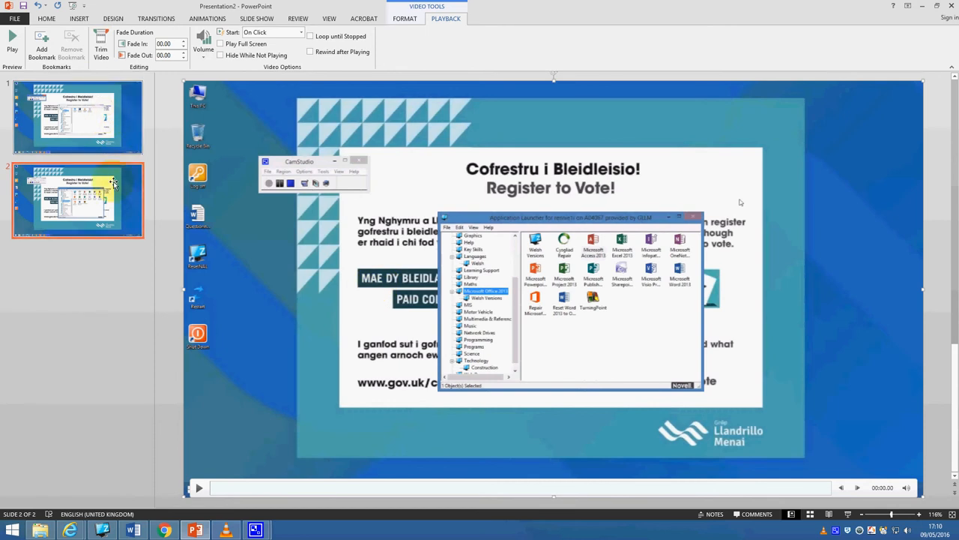
mouse_move(405, 255)
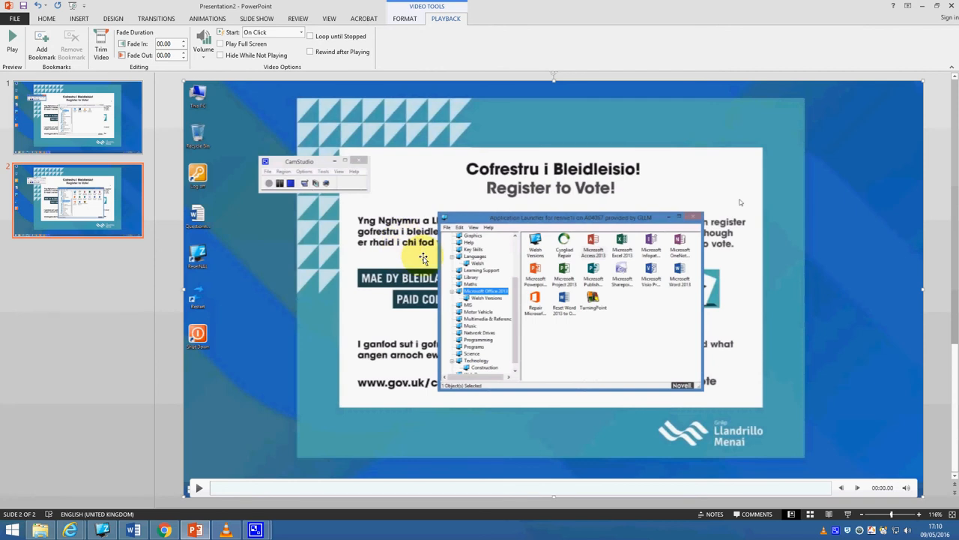
left_click(13, 18)
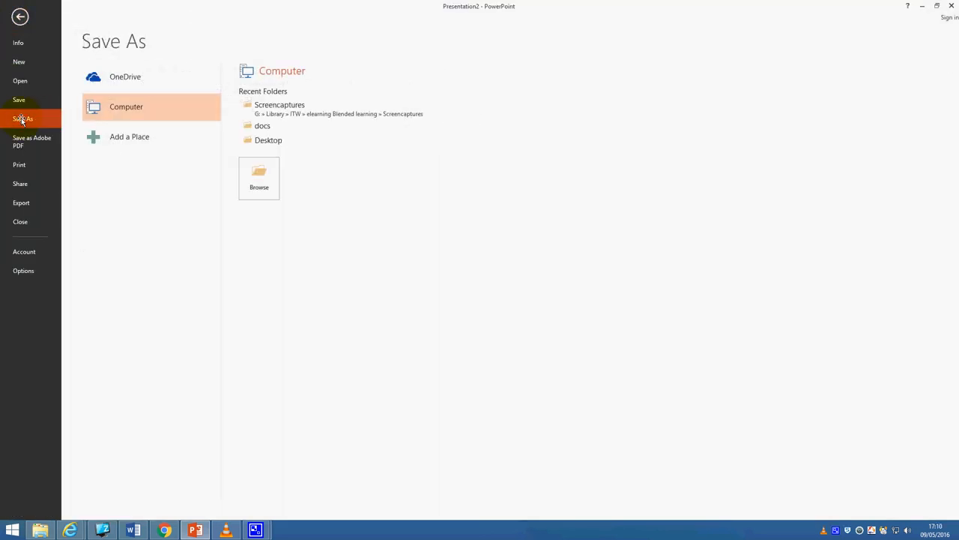
mouse_move(270, 108)
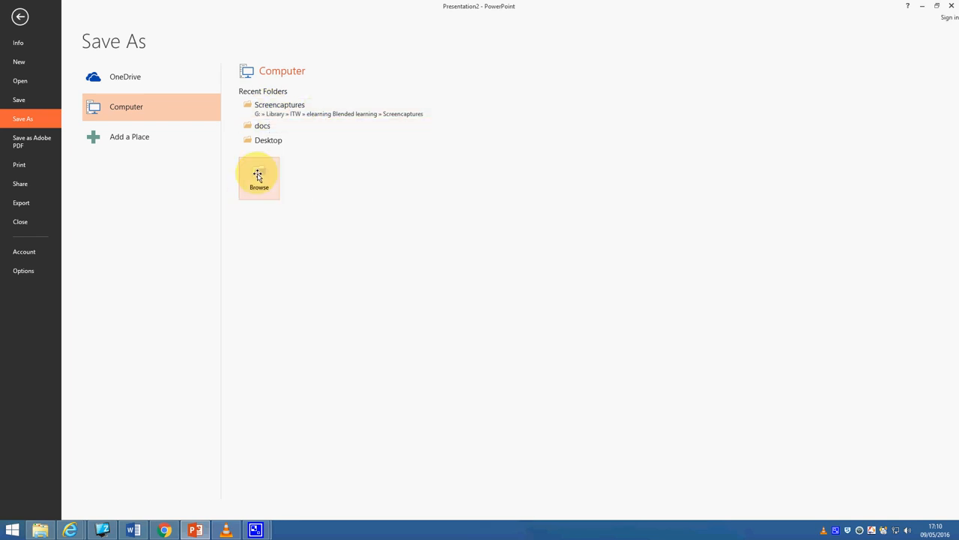
mouse_move(291, 108)
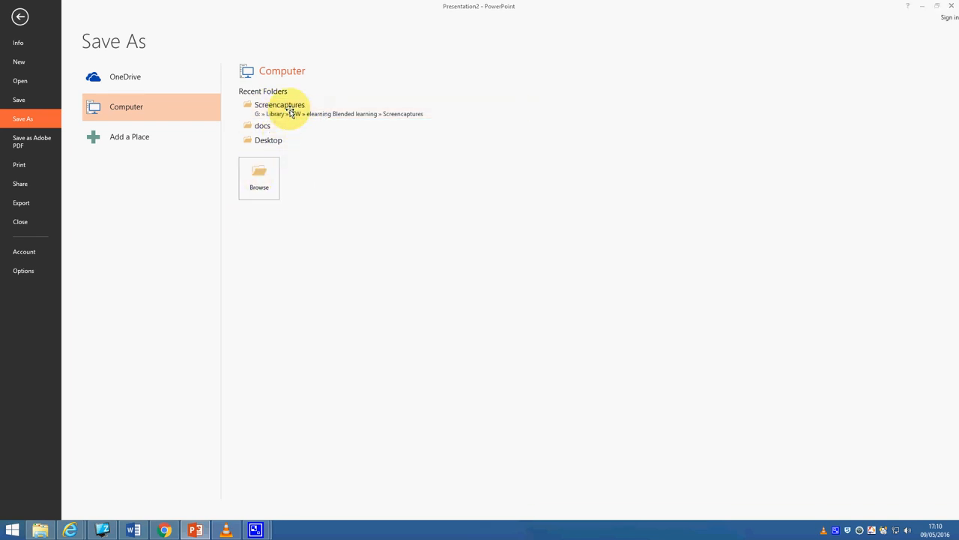
Save the presentation as Presentation2 in MPEG-4 Video (*.mp4) format in the Screencaptures folder
left_click(279, 105)
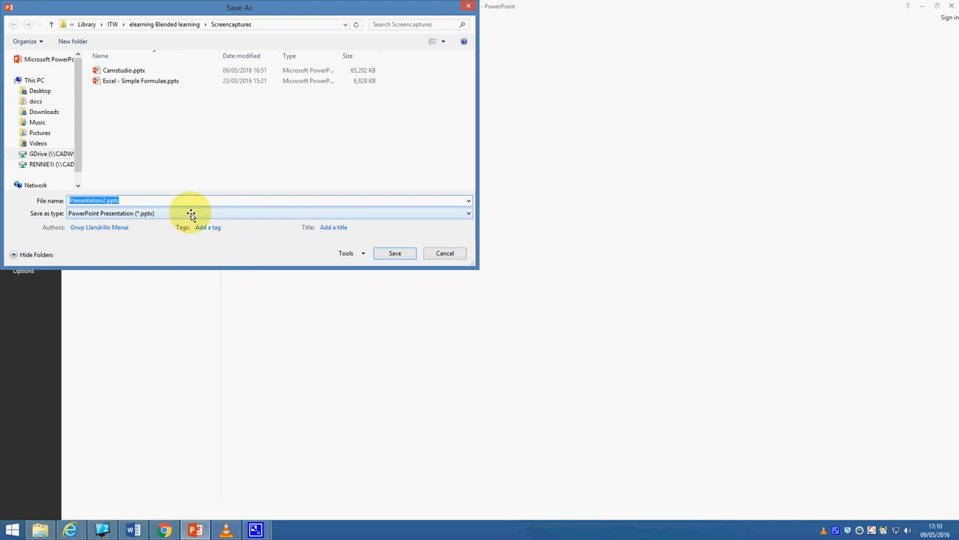
left_click(468, 213)
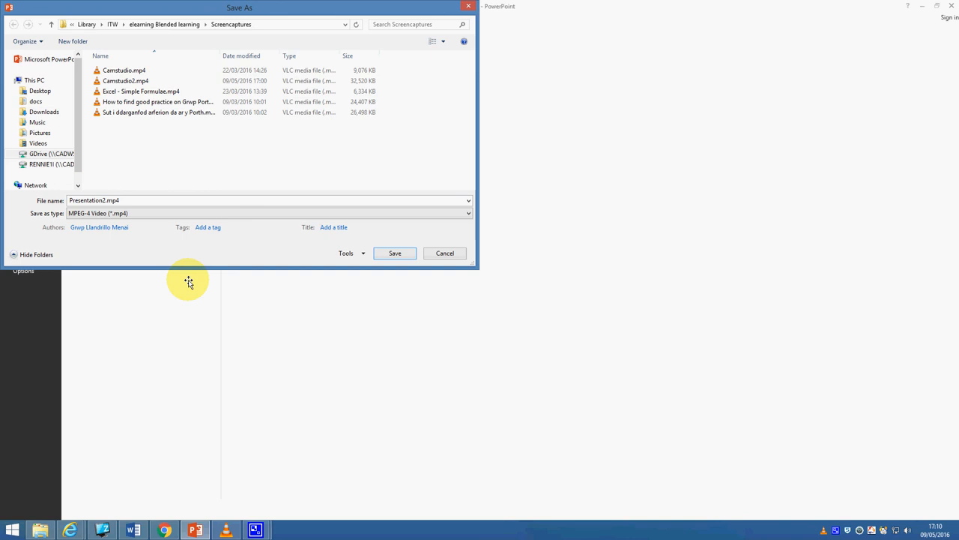
left_click(444, 252)
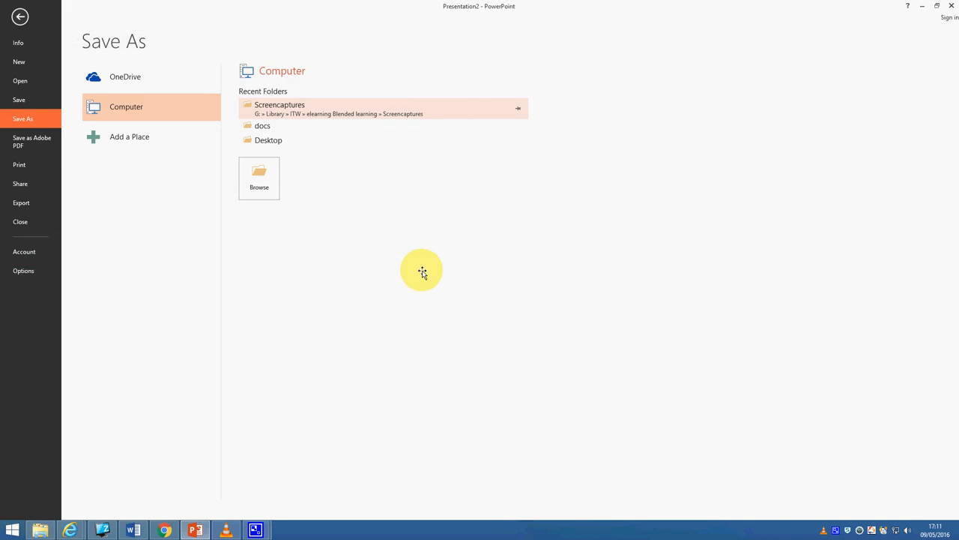